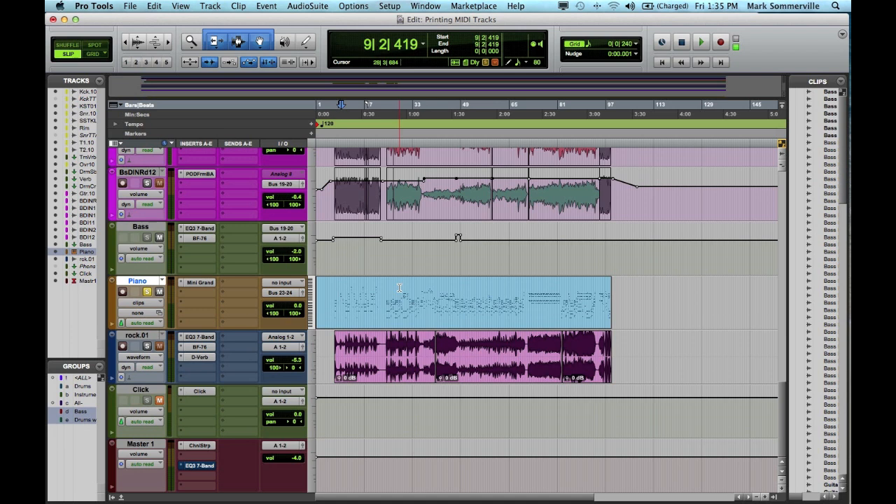
- Create one new stereo audio track via the New Tracks dialog
key("cmd+shift+n")
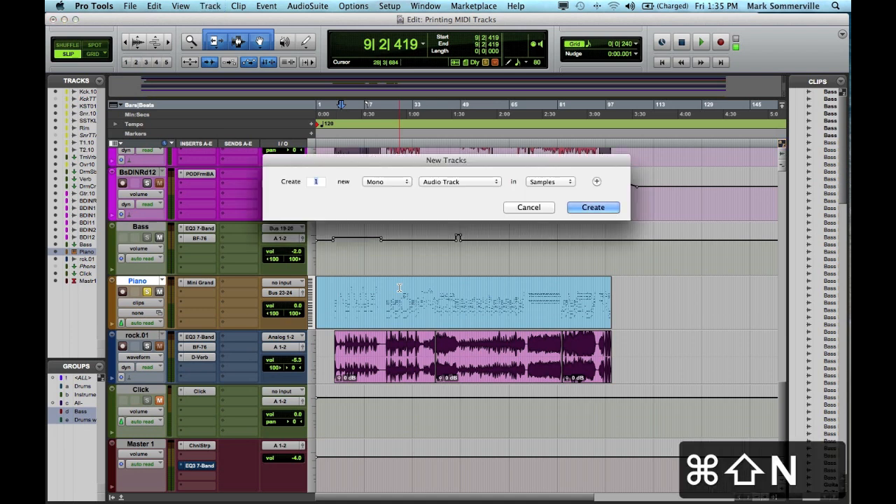
left_click(386, 182)
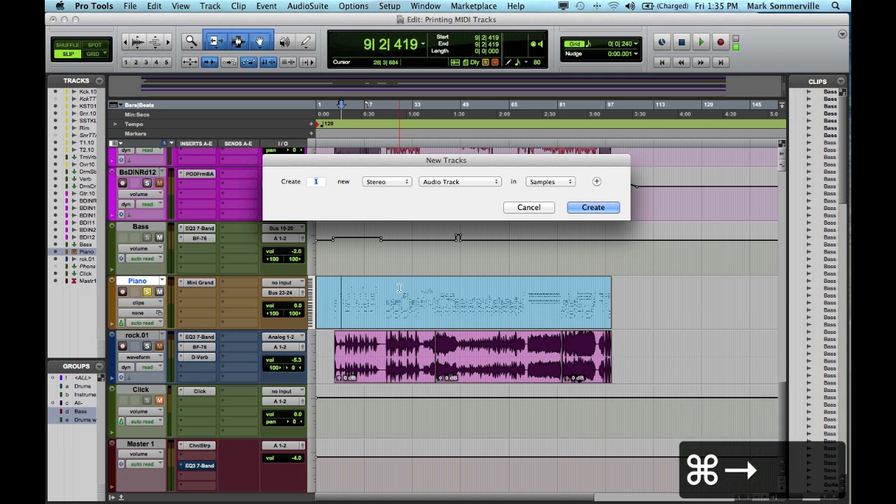
left_click(592, 207)
type("Pian")
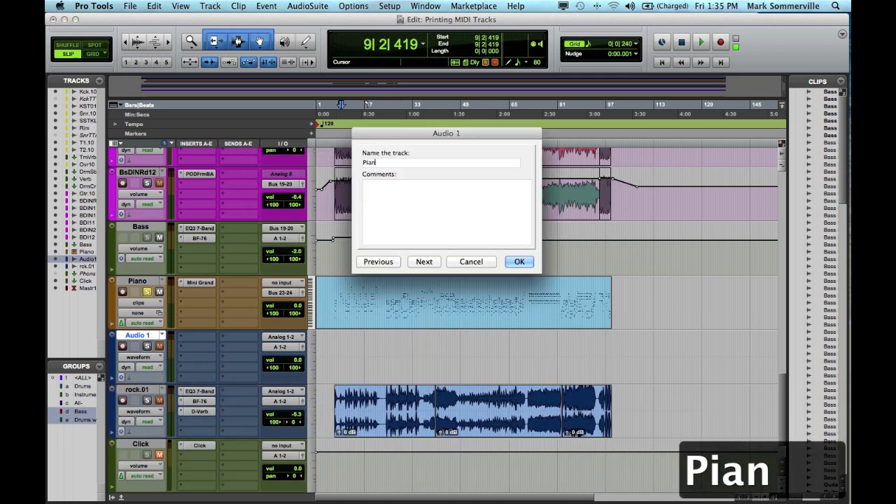
- Confirm the new audio track's name as 'Piano Print'
left_click(518, 262)
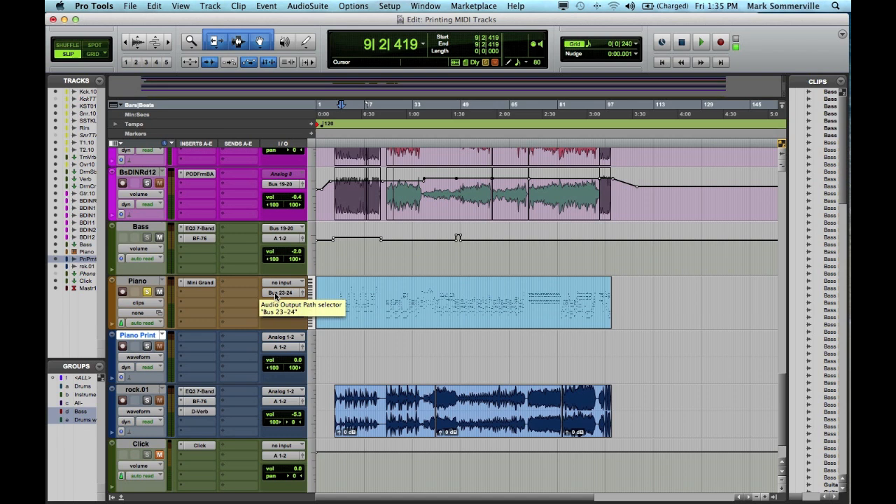
- Send the Piano track's output to Bus 21-22 and set Piano Print's input to that bus
left_click(283, 292)
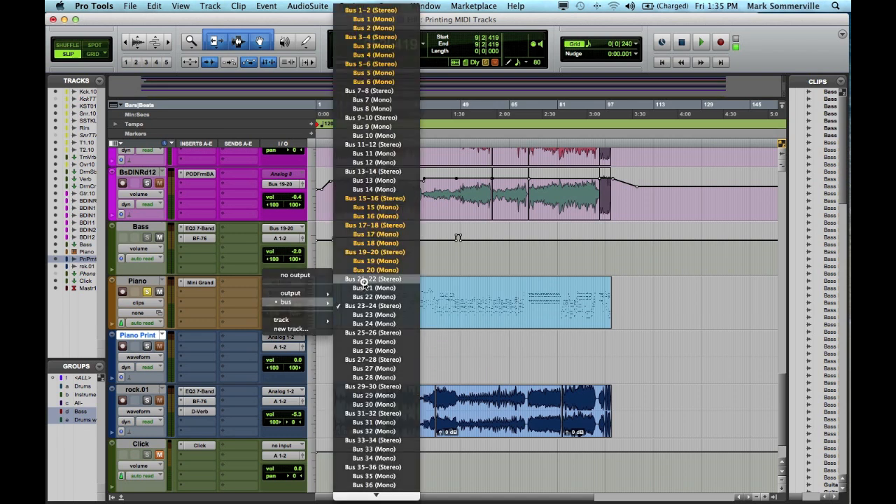
left_click(372, 279)
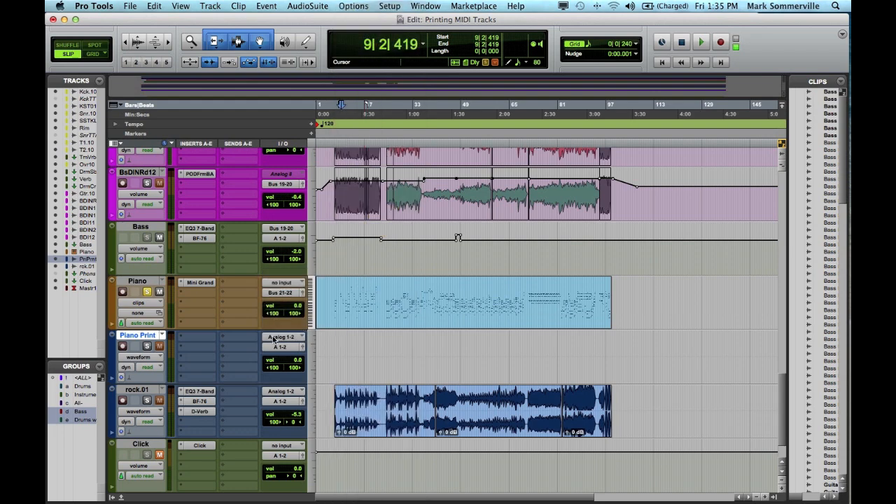
left_click(283, 336)
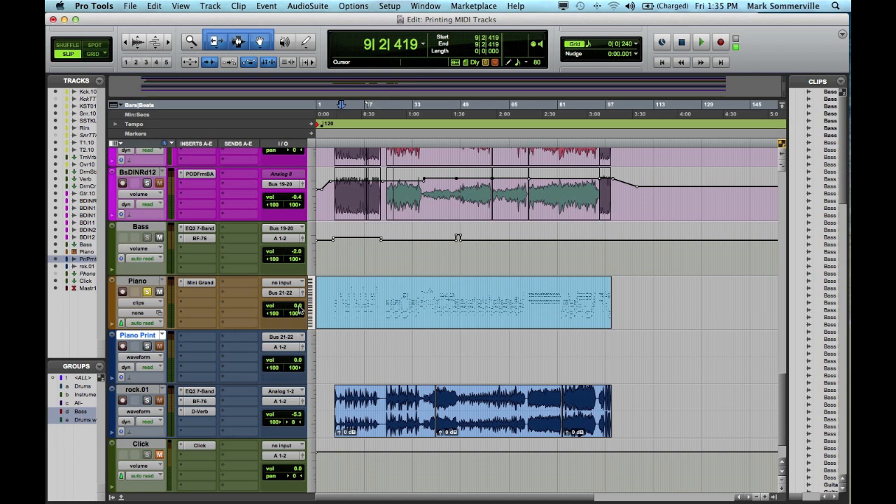
mouse_move(297, 306)
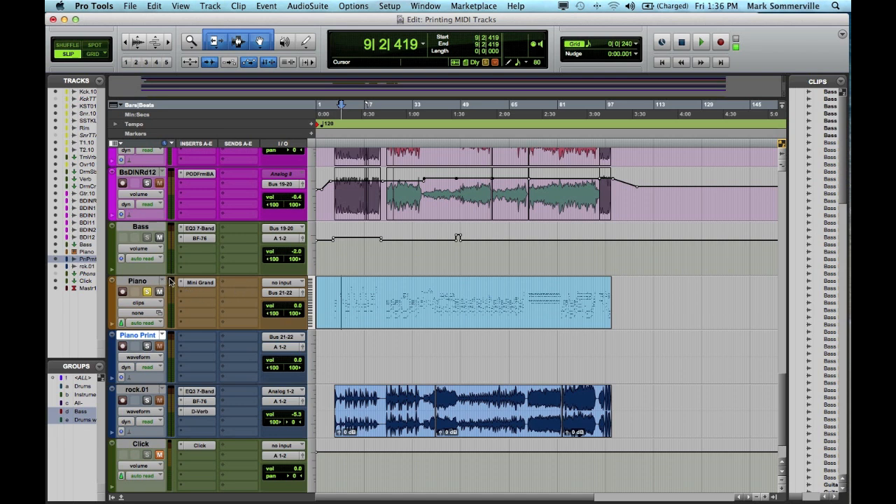
mouse_move(146, 346)
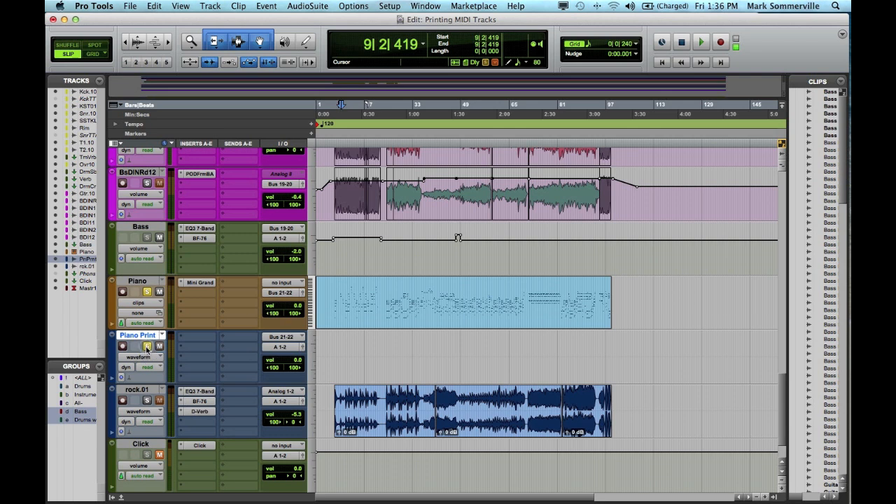
- Record-enable Piano Print and place the insertion point on that track
left_click(123, 345)
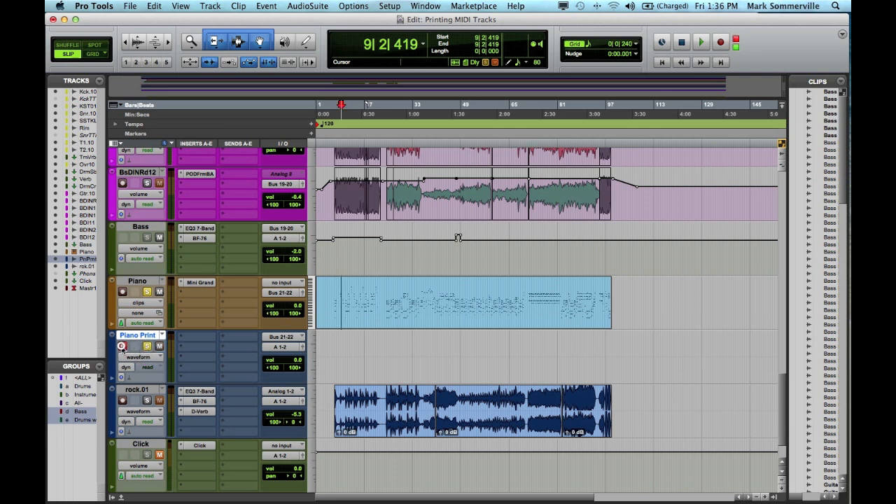
left_click(370, 109)
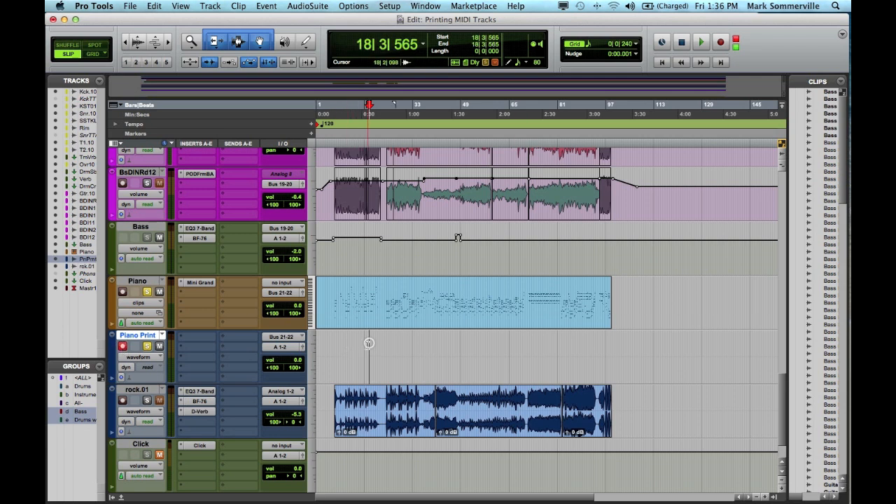
- Record the whole piano range onto Piano Print with F12, stopping after the part ends
left_click(330, 342)
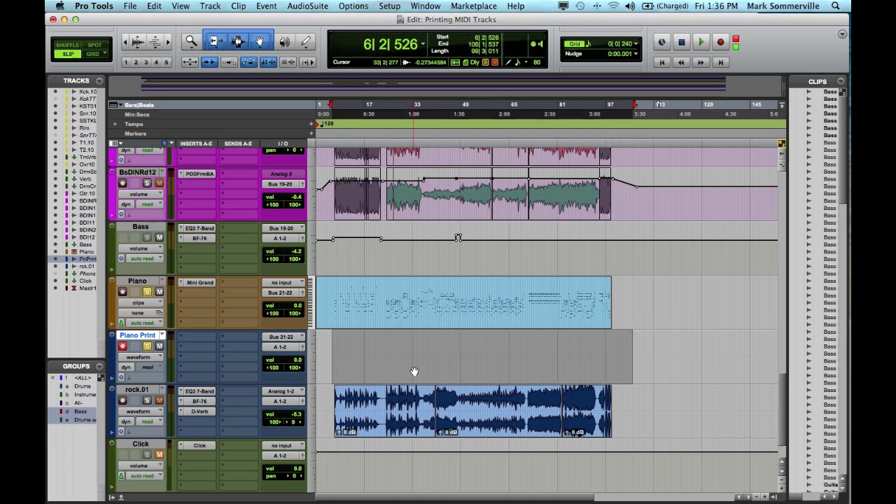
key("F12")
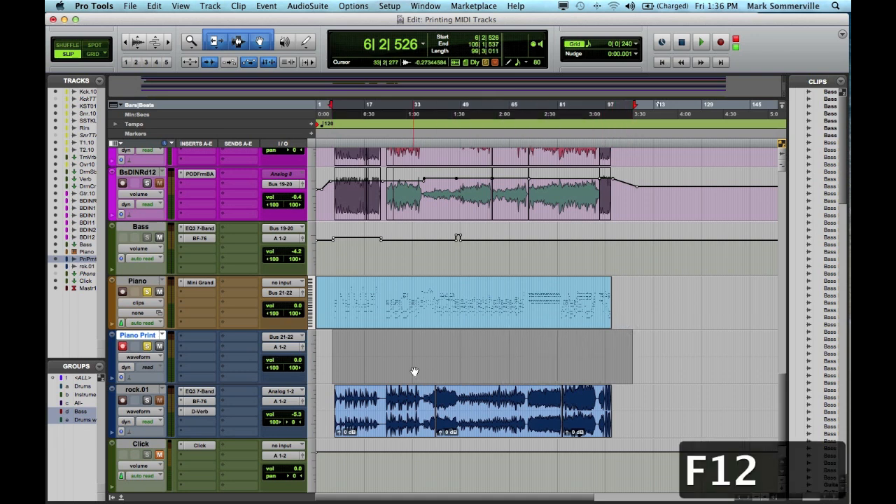
left_click(720, 42)
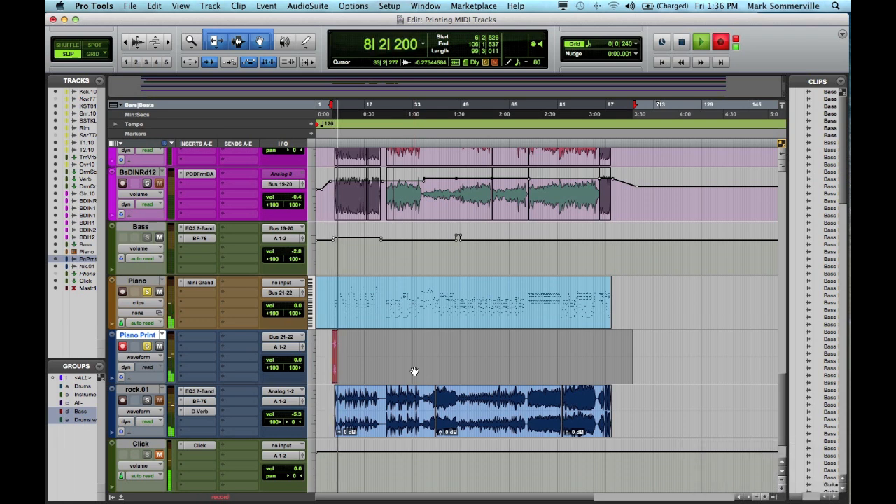
left_click(680, 42)
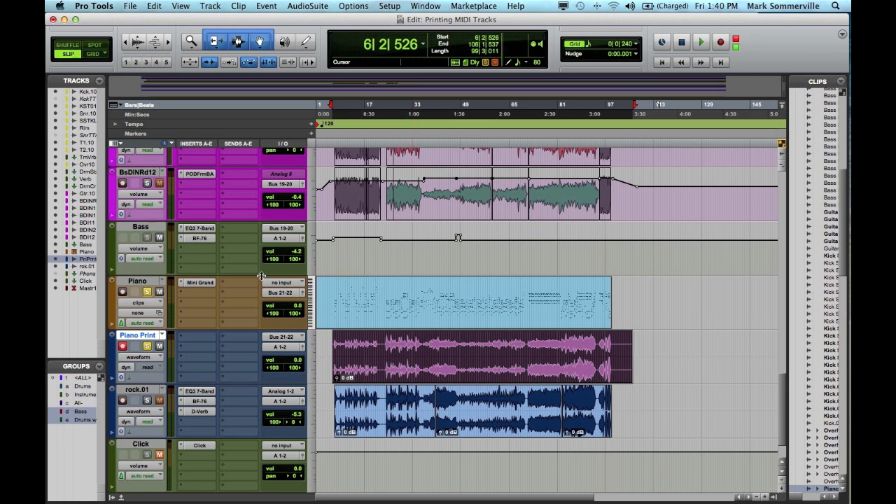
- Hide and deactivate the Piano MIDI track, then disarm Piano Print leaving the printed clip
double_click(138, 280)
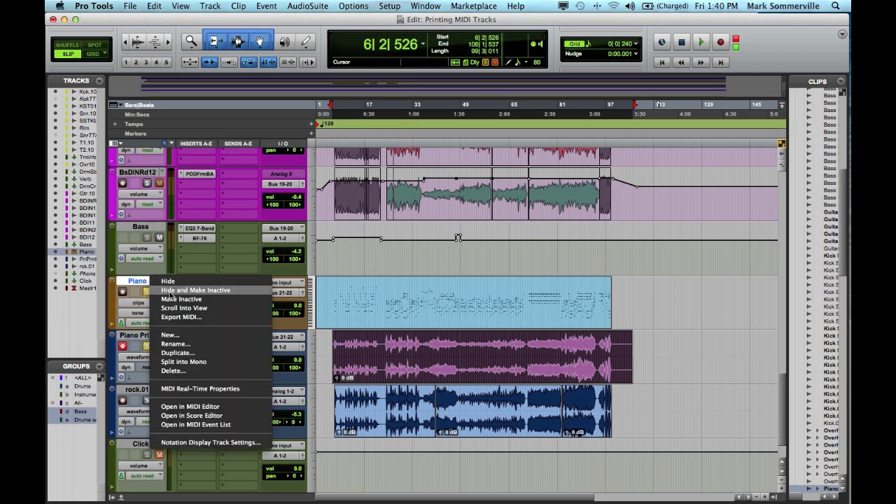
left_click(168, 290)
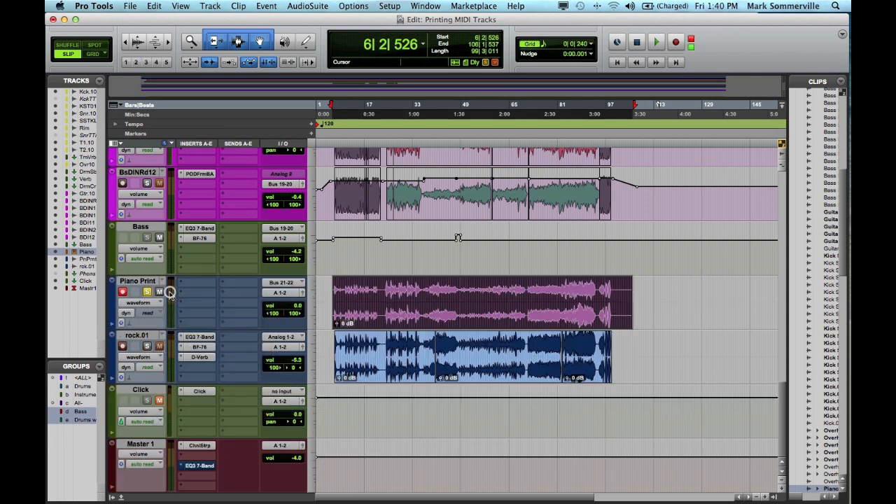
left_click(124, 293)
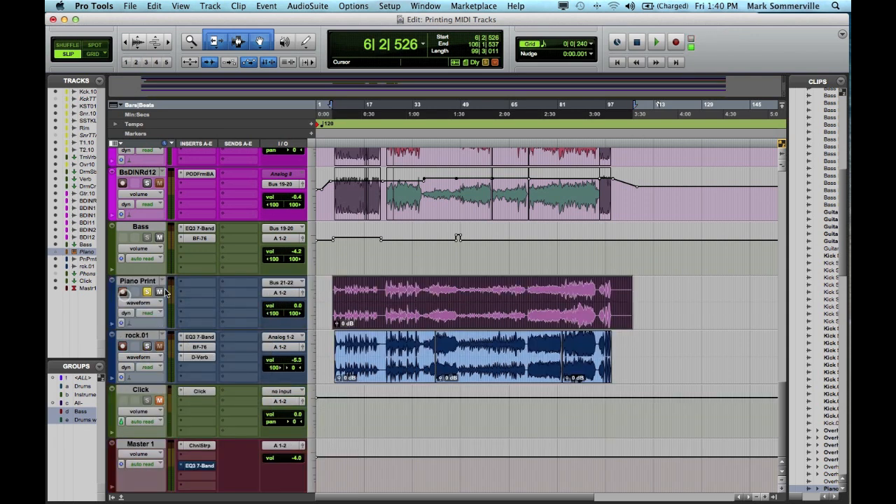
left_click(459, 301)
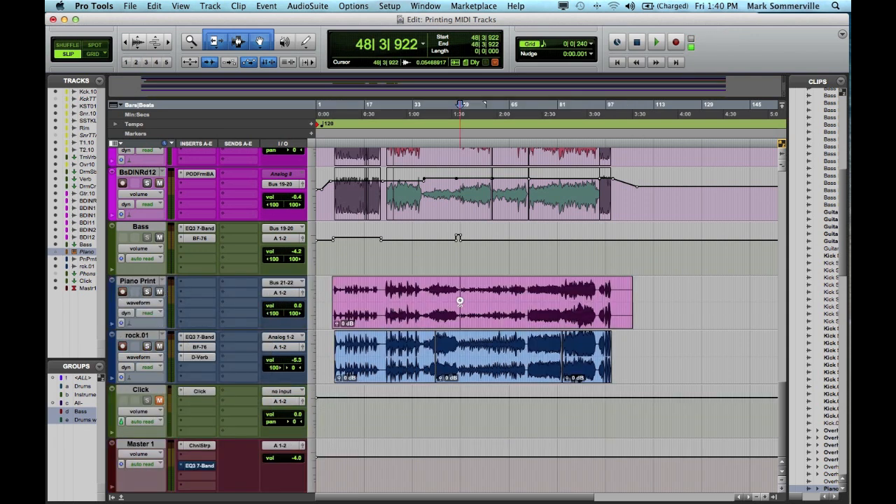